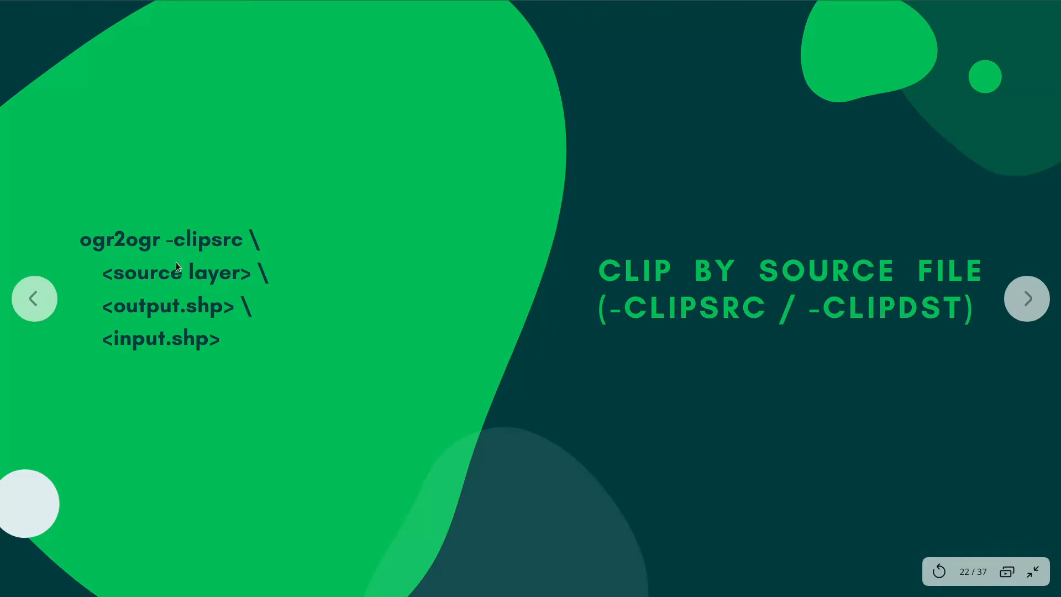
mouse_move(236, 283)
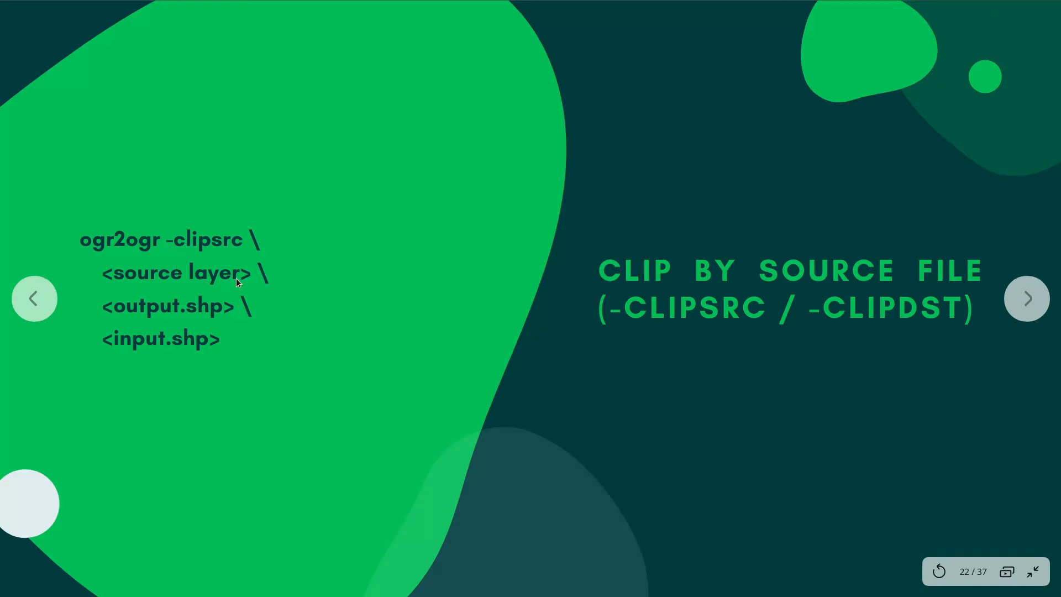
mouse_move(197, 318)
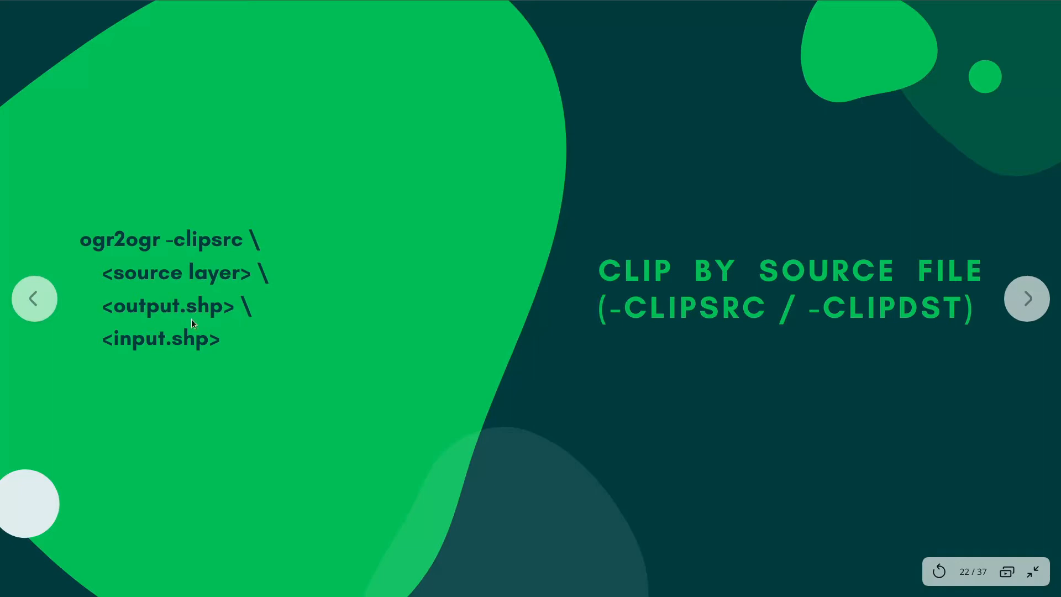
mouse_move(201, 339)
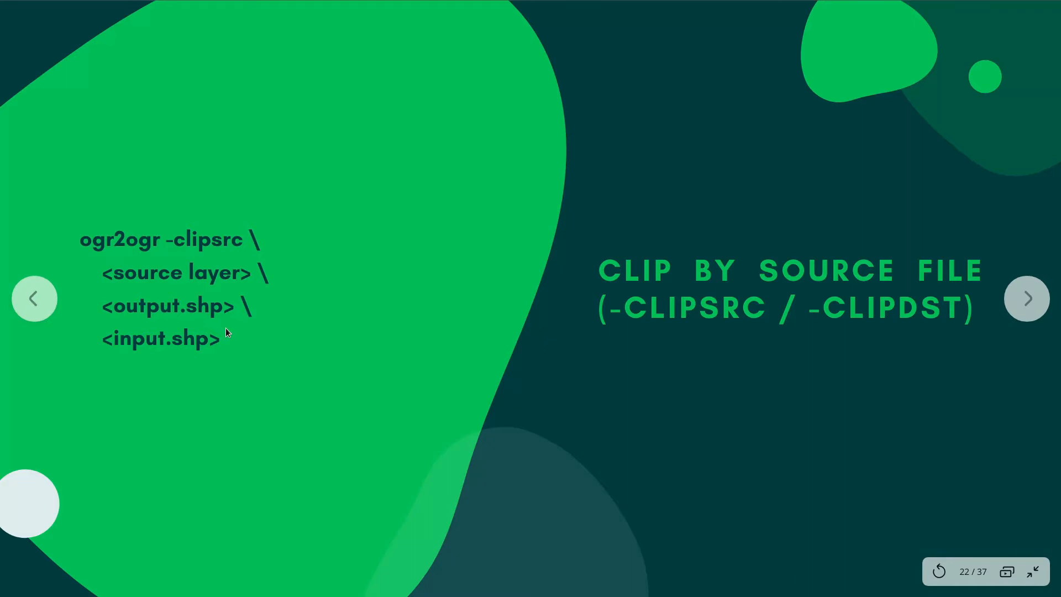
mouse_move(704, 324)
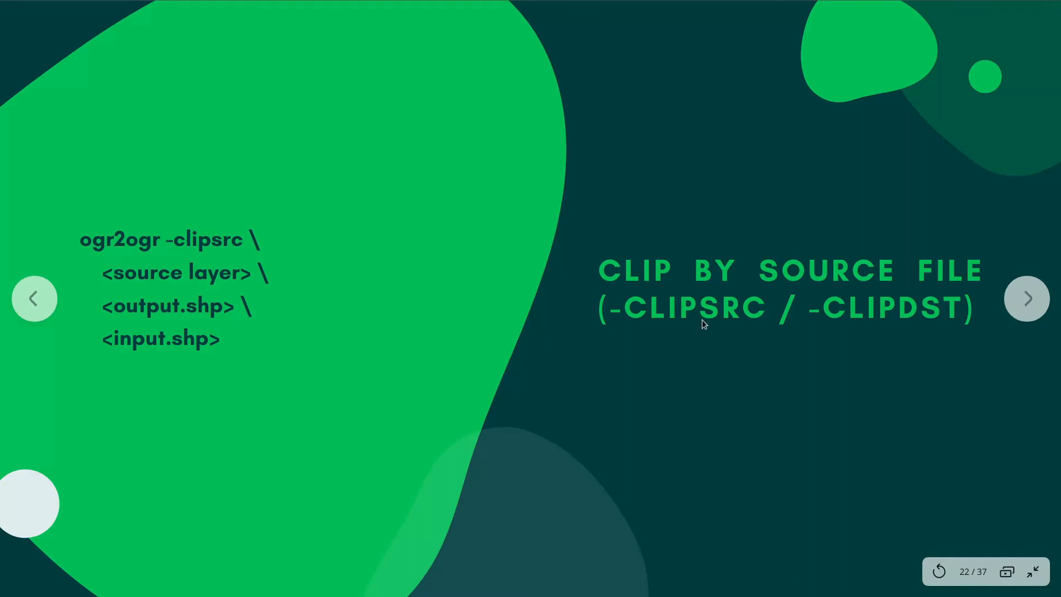
mouse_move(925, 322)
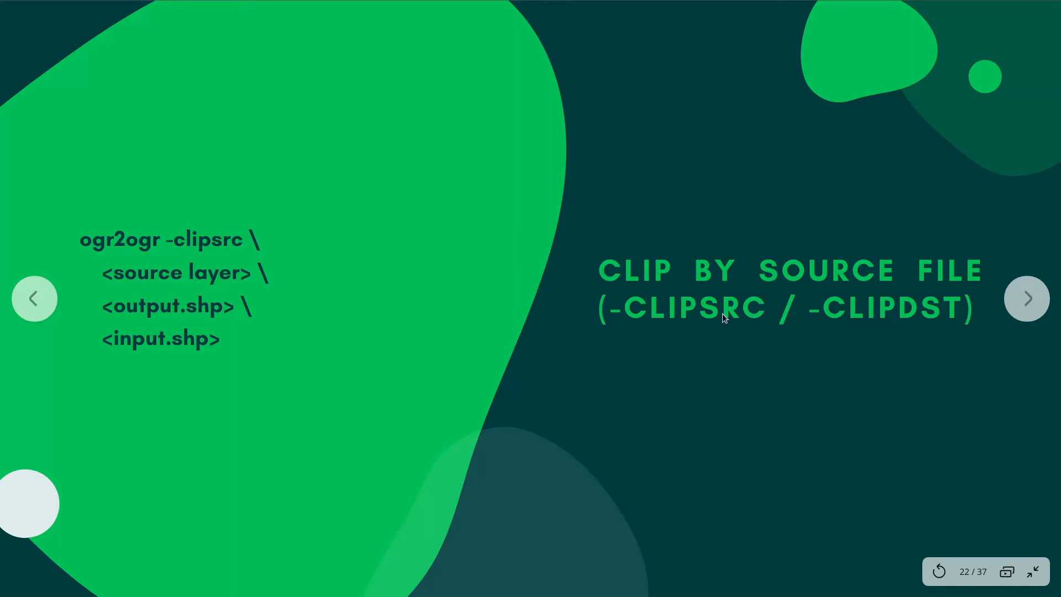
mouse_move(137, 279)
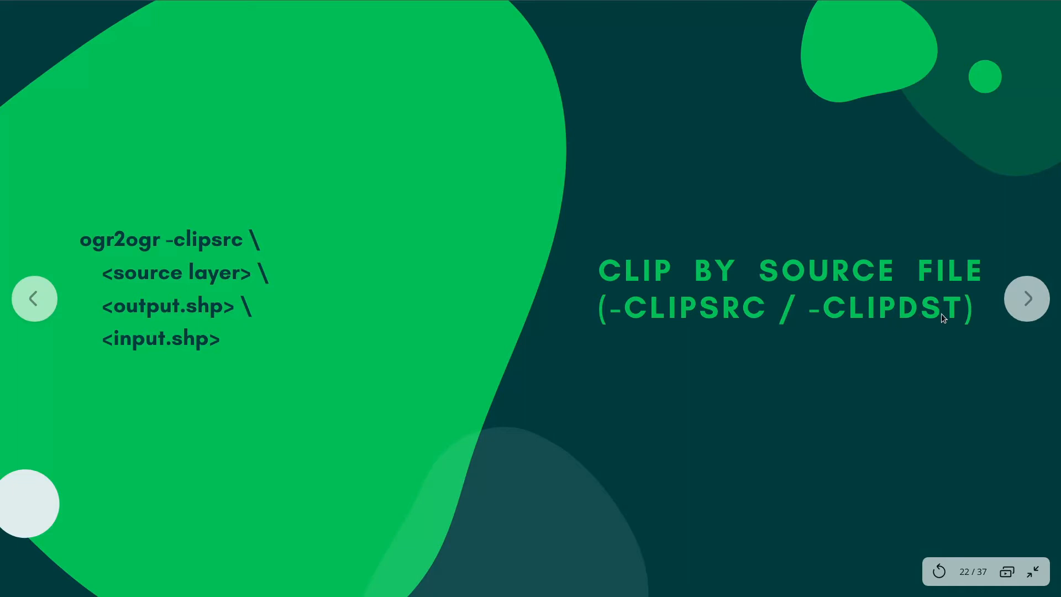
mouse_move(959, 319)
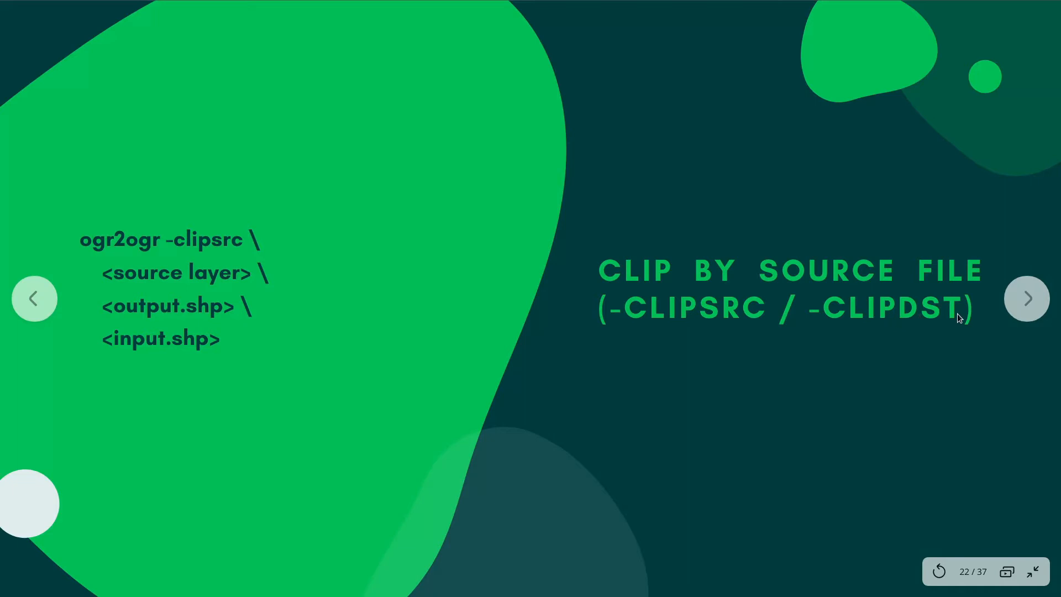
mouse_move(869, 157)
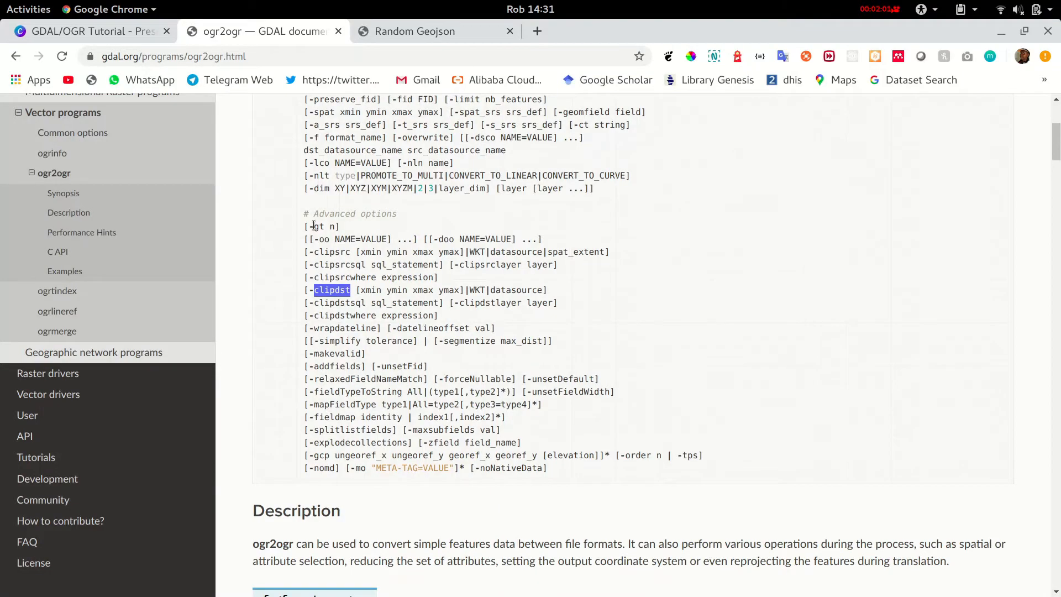
mouse_move(390, 324)
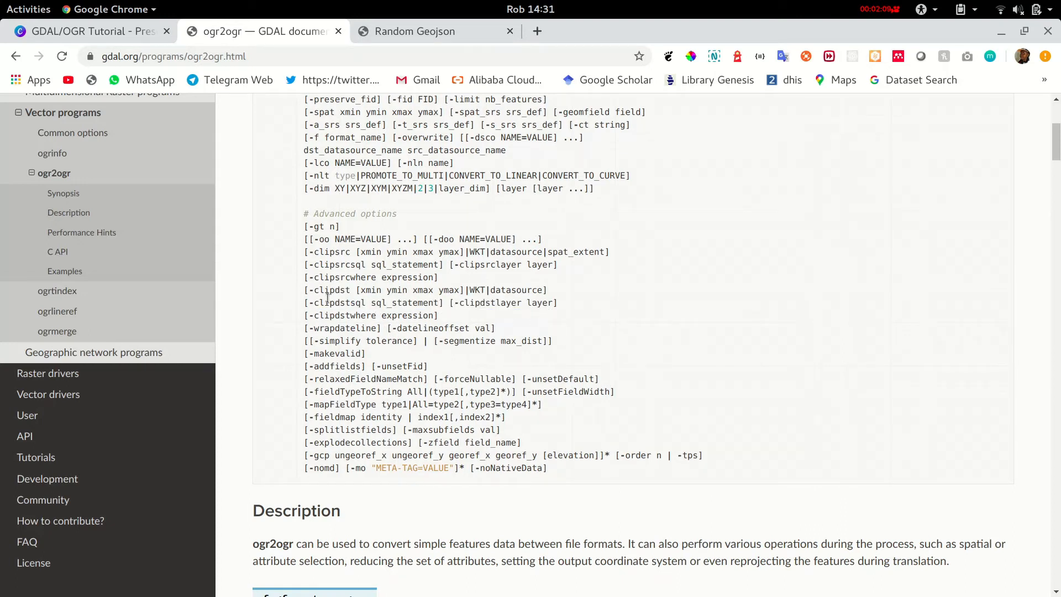
Start the command 'ogr2ogr -clipsrc \' in Terminal and continue onto a new line.
double_click(332, 252)
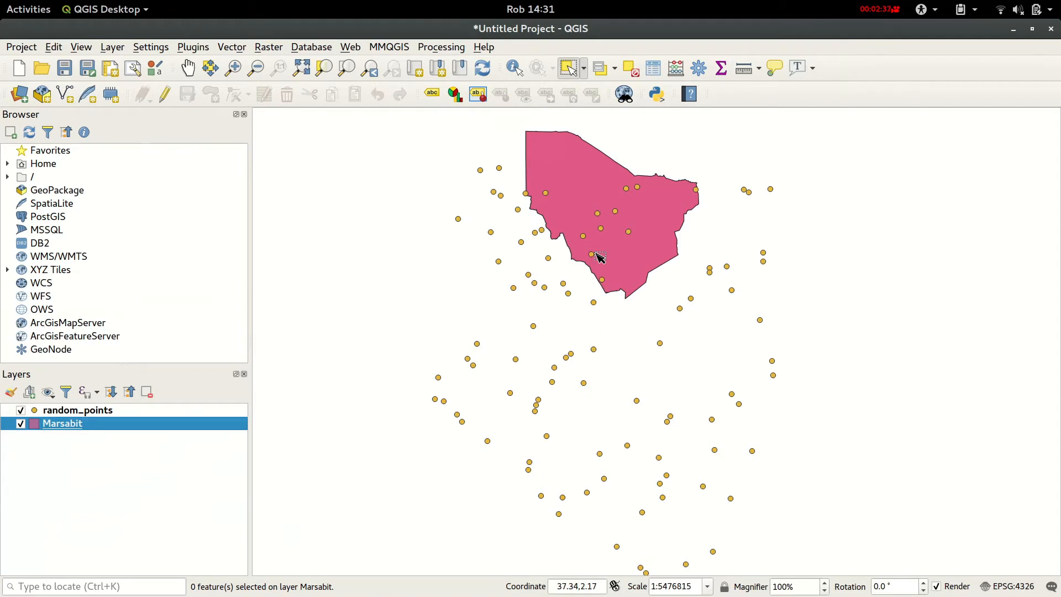
mouse_move(607, 320)
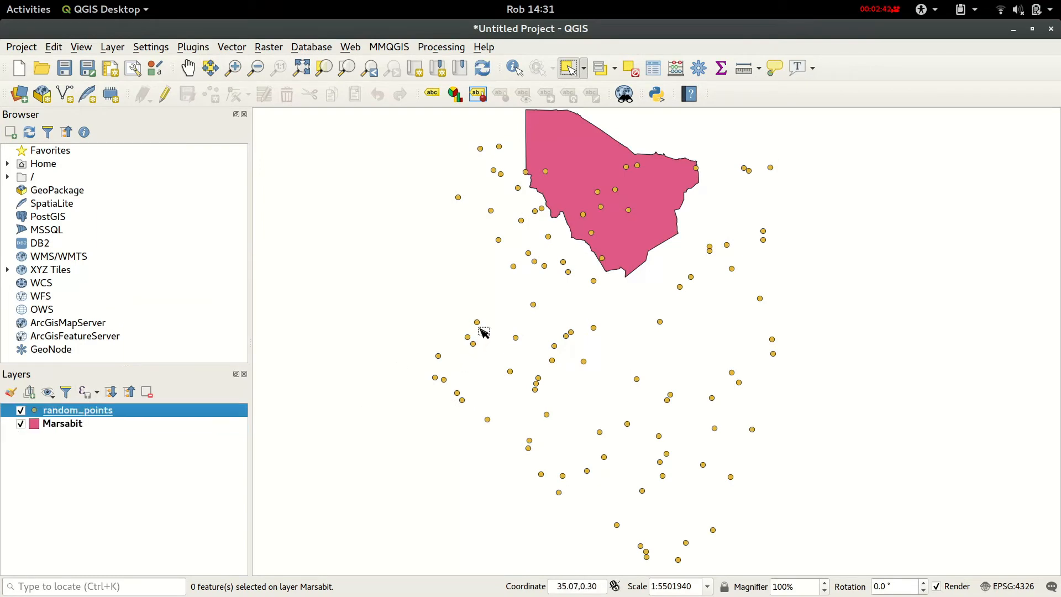
mouse_move(593, 418)
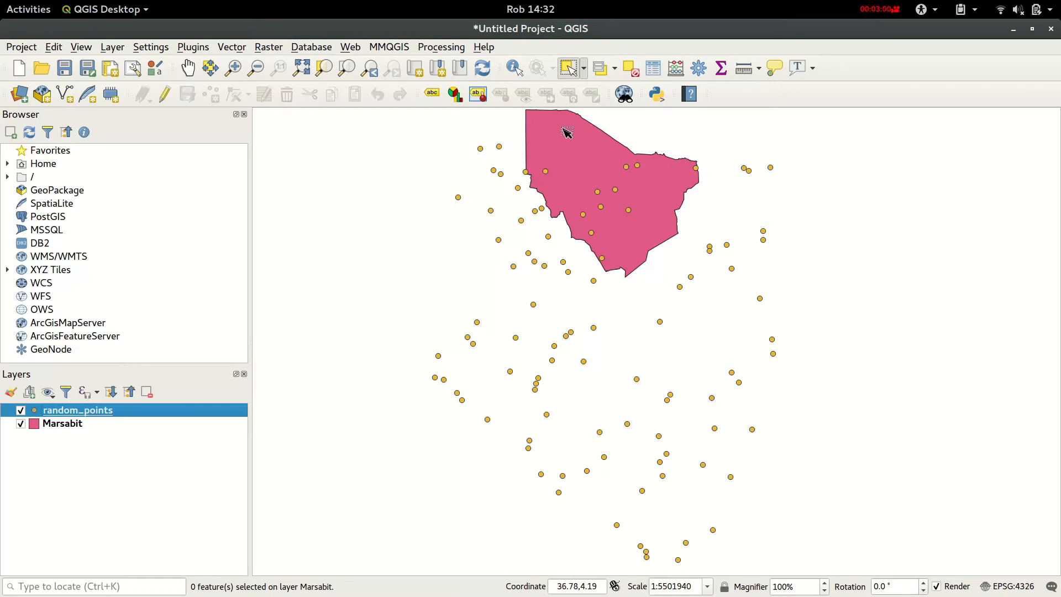
mouse_move(669, 264)
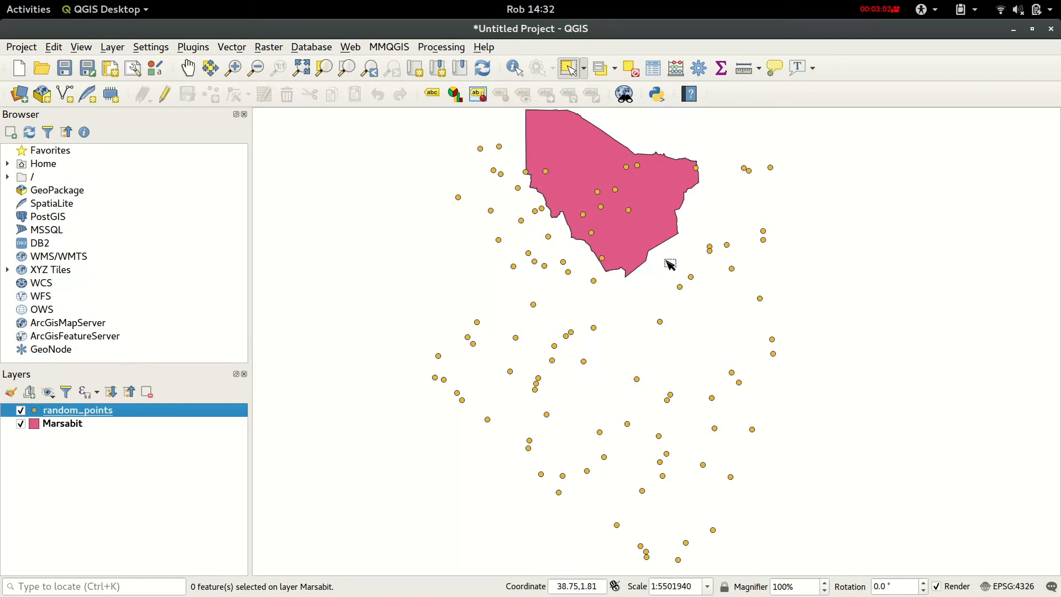
mouse_move(587, 152)
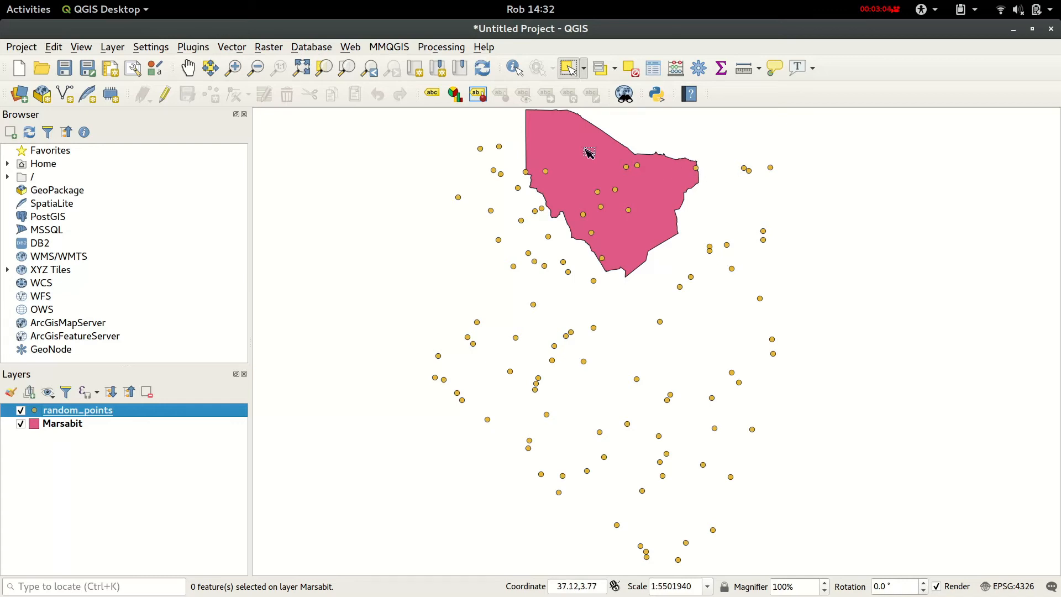
mouse_move(641, 206)
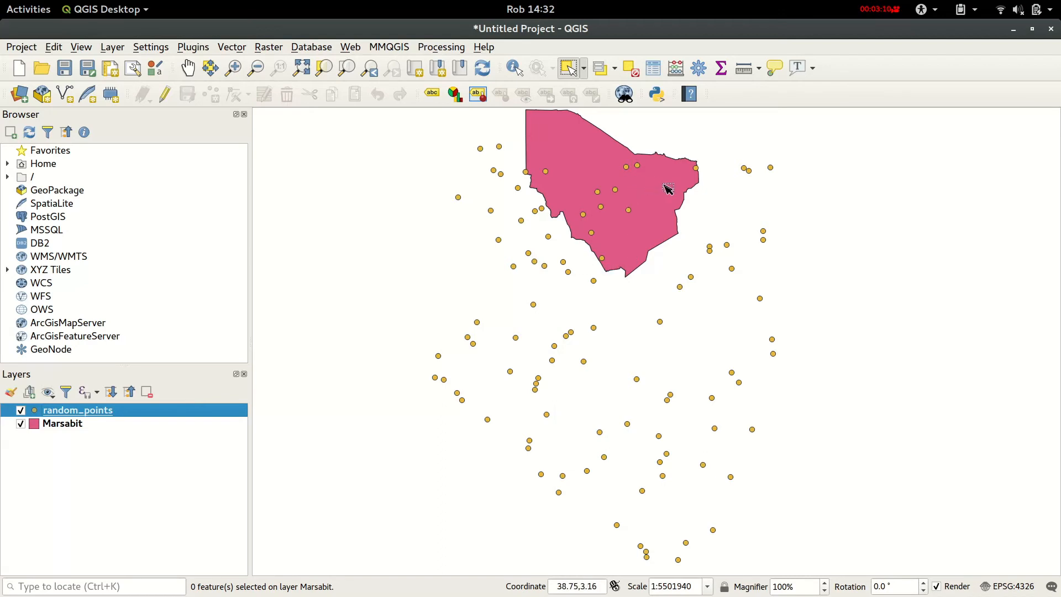
mouse_move(701, 198)
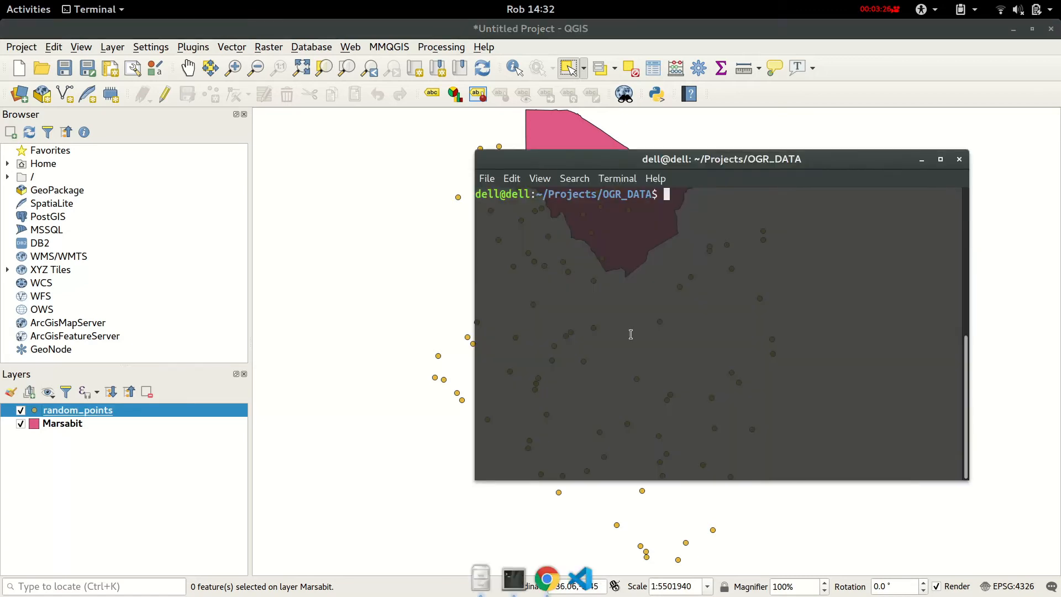
type("ogr")
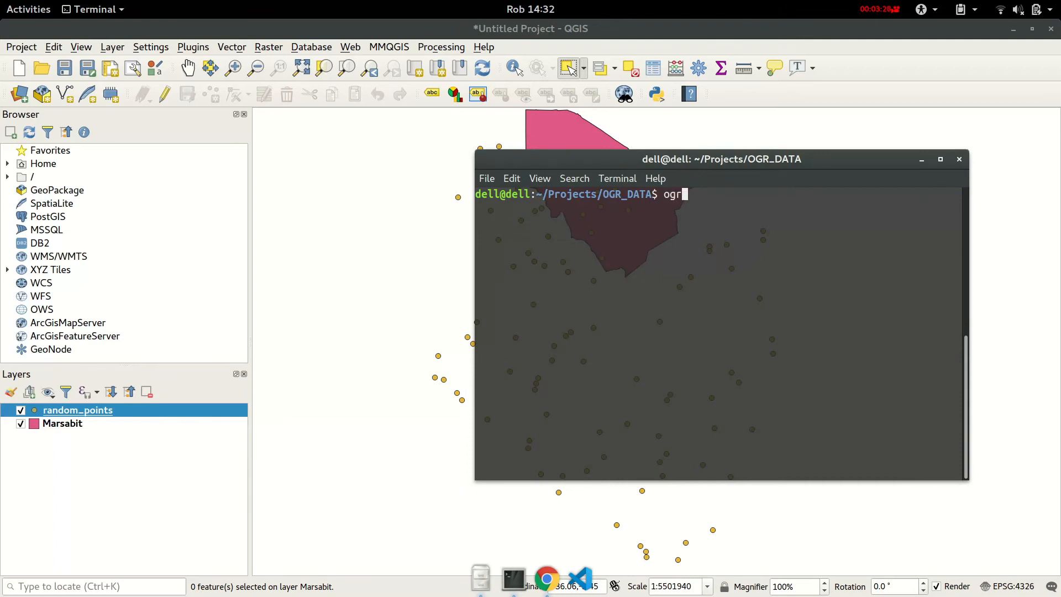
type("2gr")
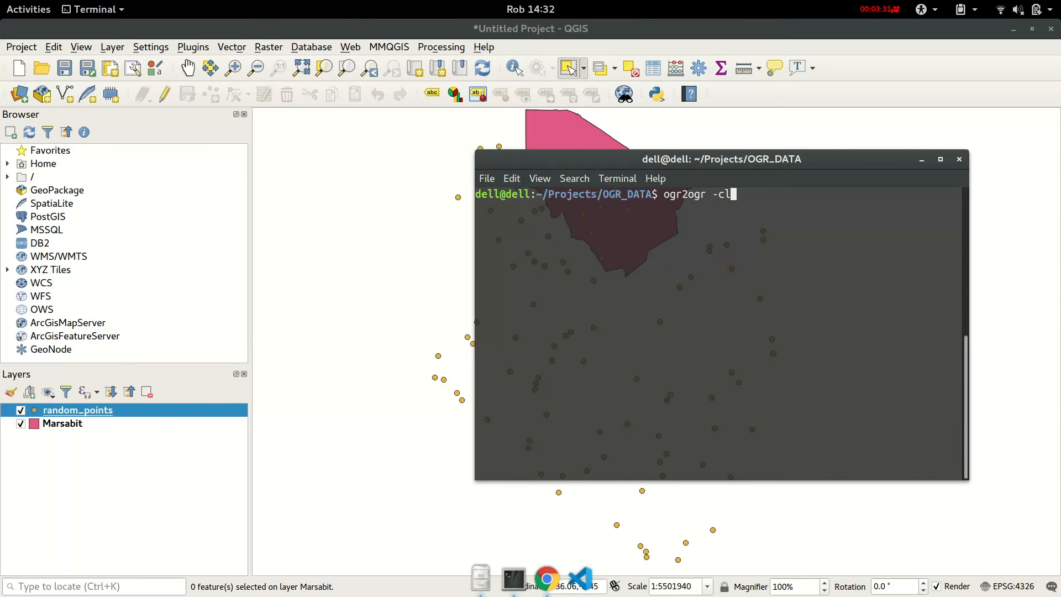
type("ipsrc \\")
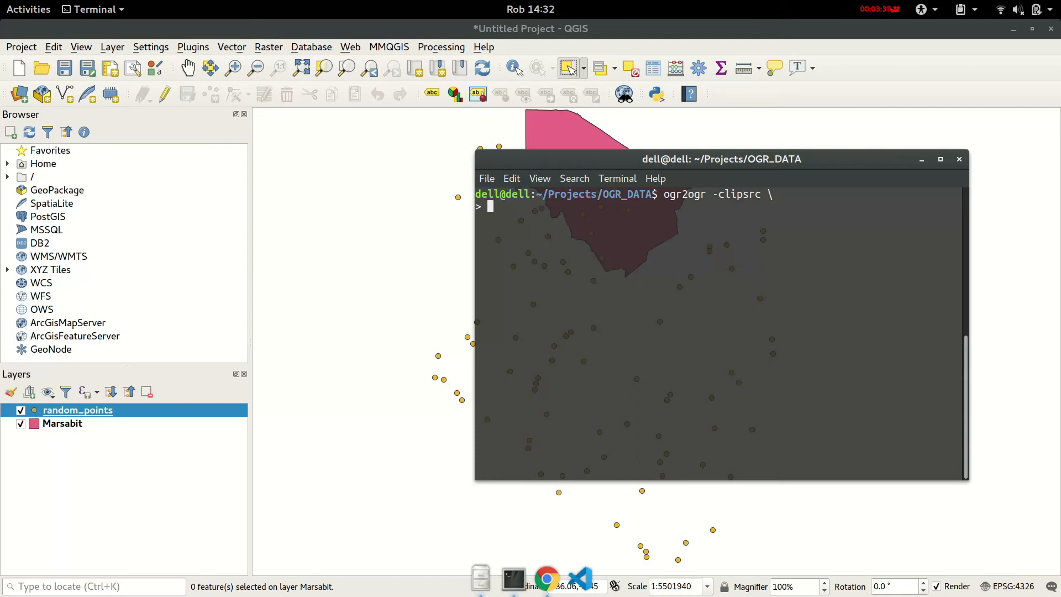
left_click(479, 572)
type("M")
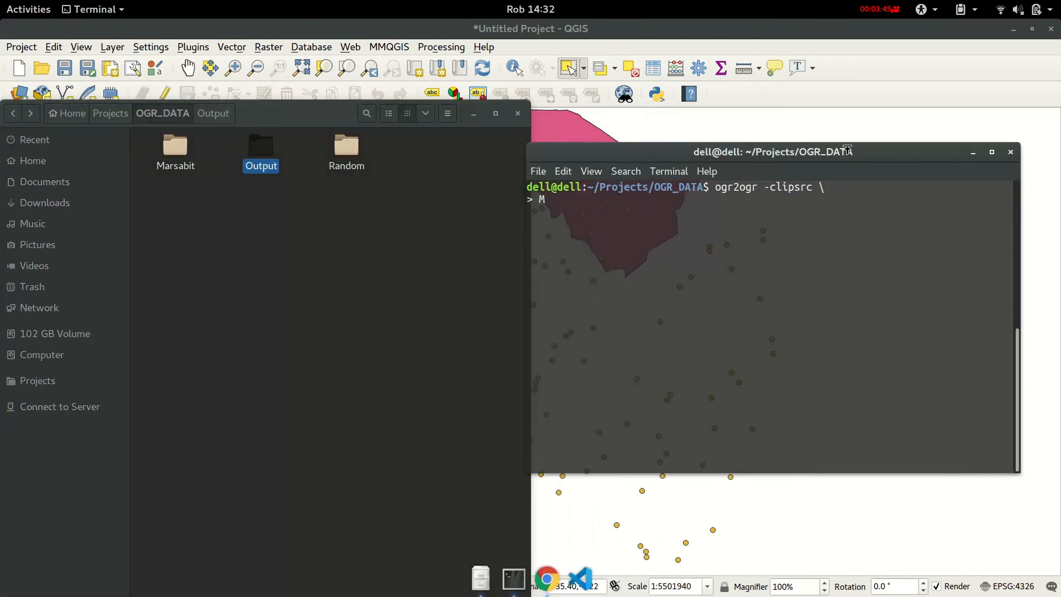
Enter Marsabit/Marsabit.shp as clip source and Output/Clip_by_source.shp as destination.
type("arsabit/")
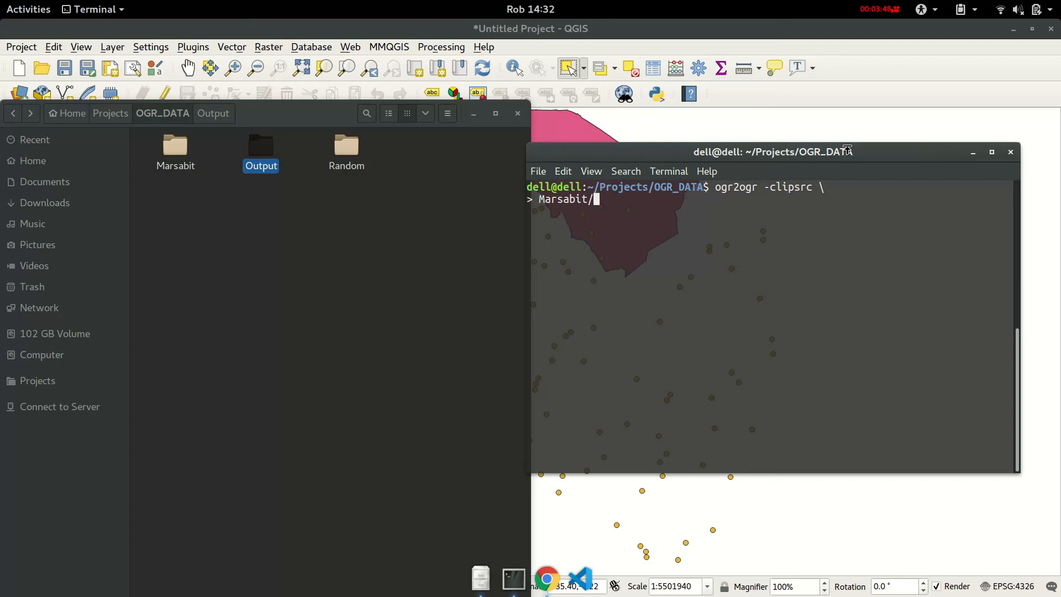
type("Marsabit.")
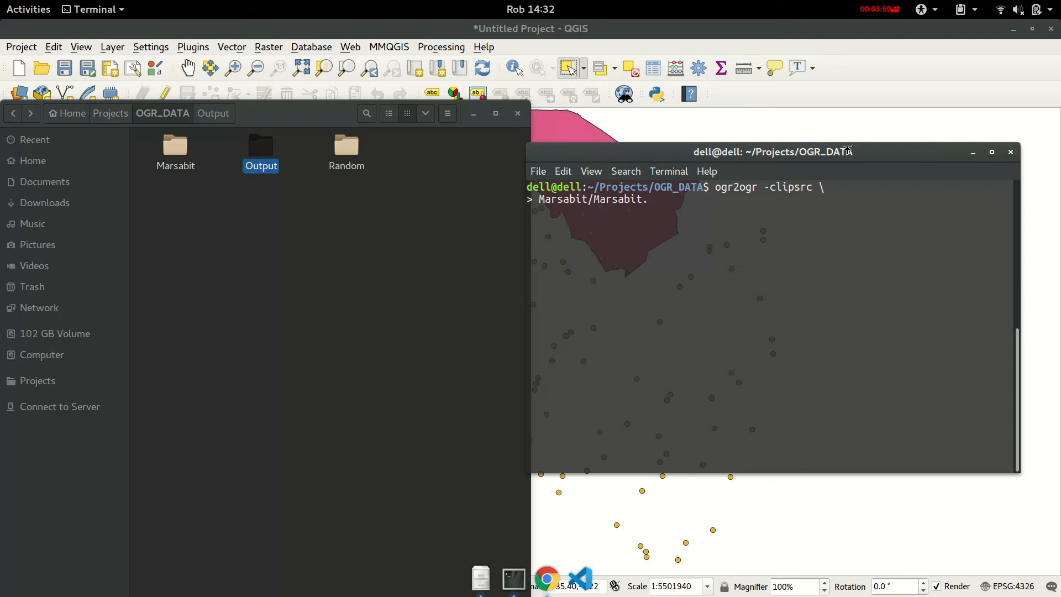
type("shp \\")
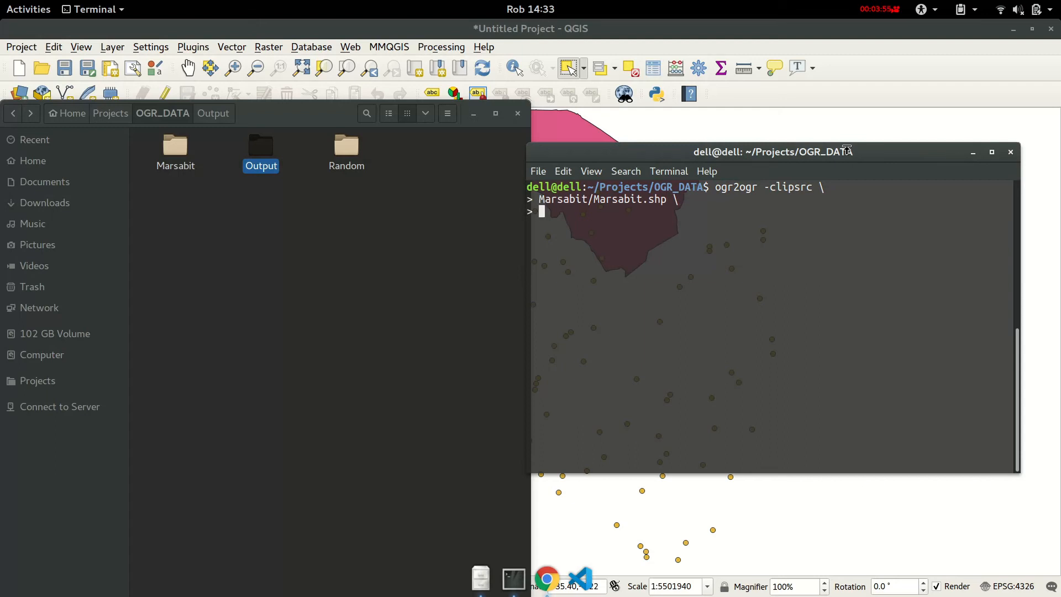
type("Output/")
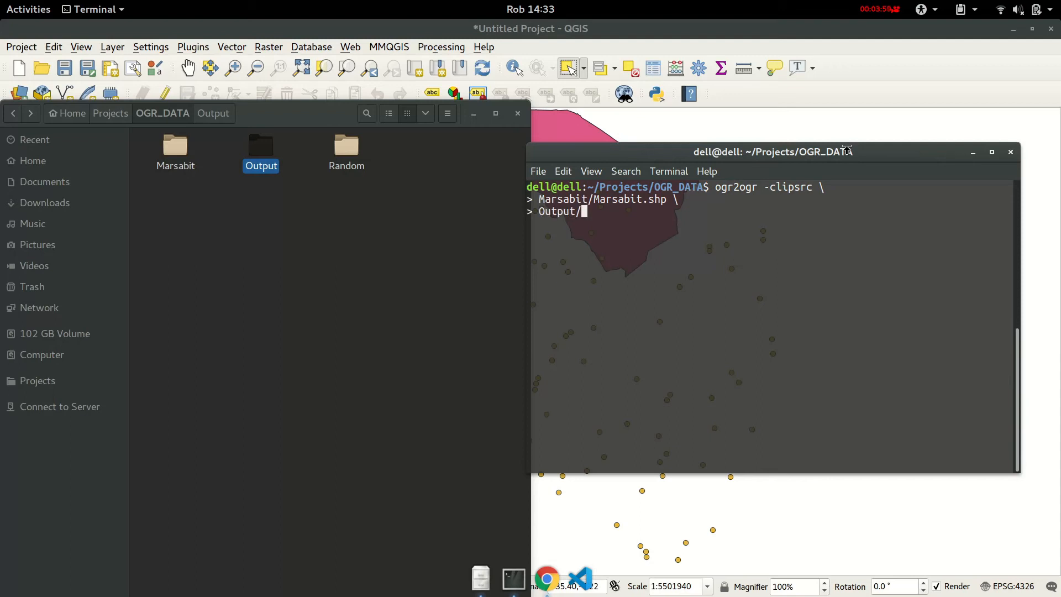
type("Clip_")
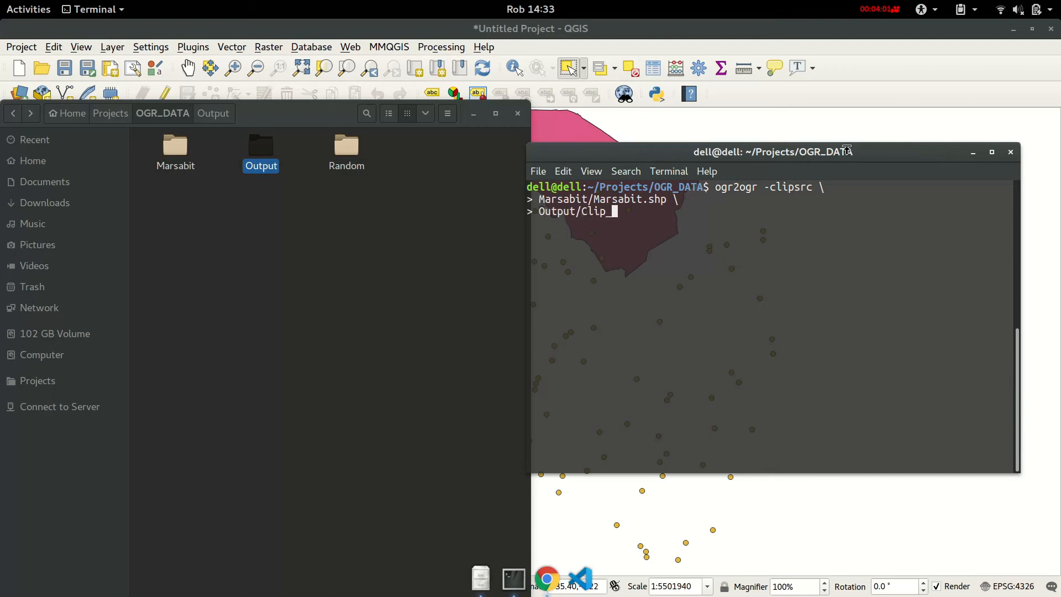
type("by")
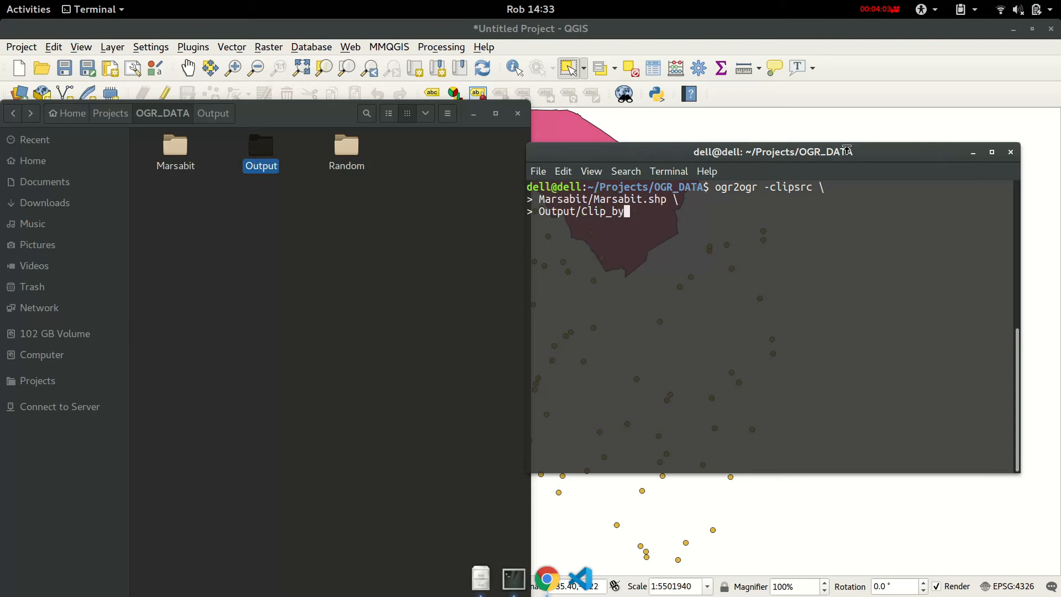
type("source.shp \\")
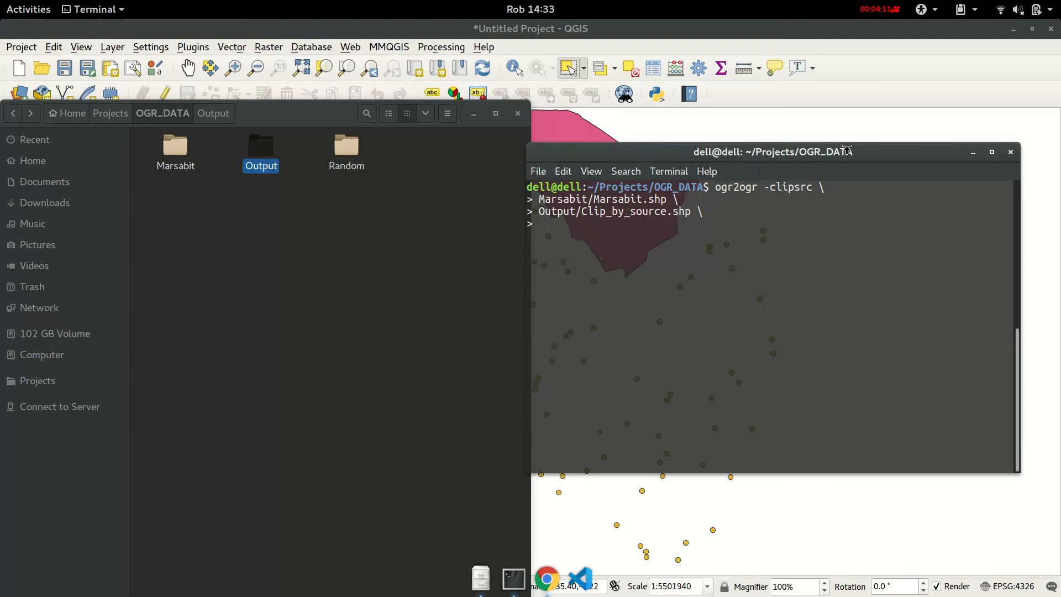
Enter Random/random_points.shp as input and run ogr2ogr to produce the clipped shapefile.
type("Random/")
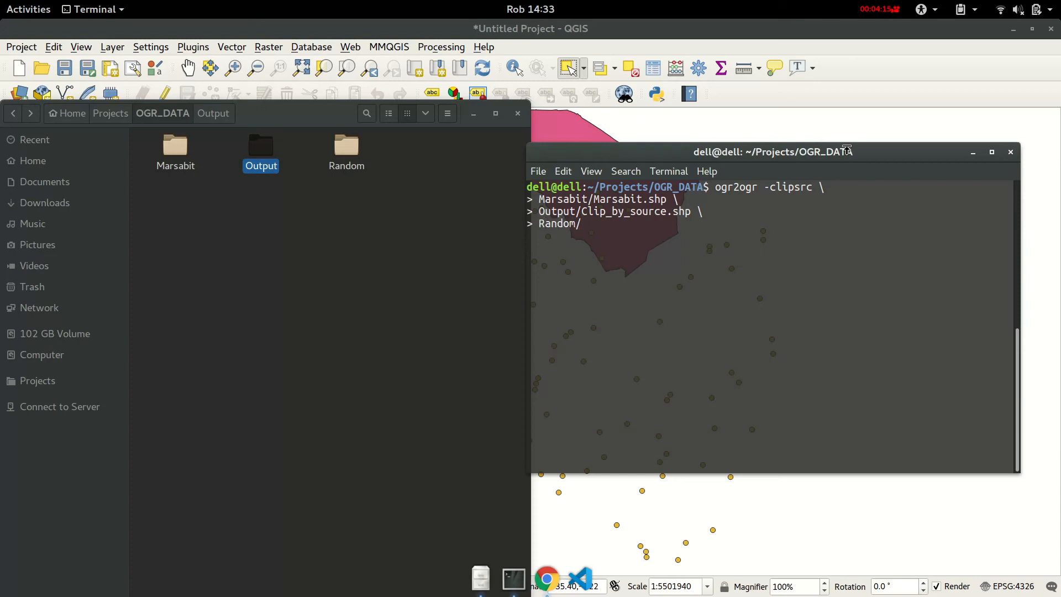
type("random_points.s")
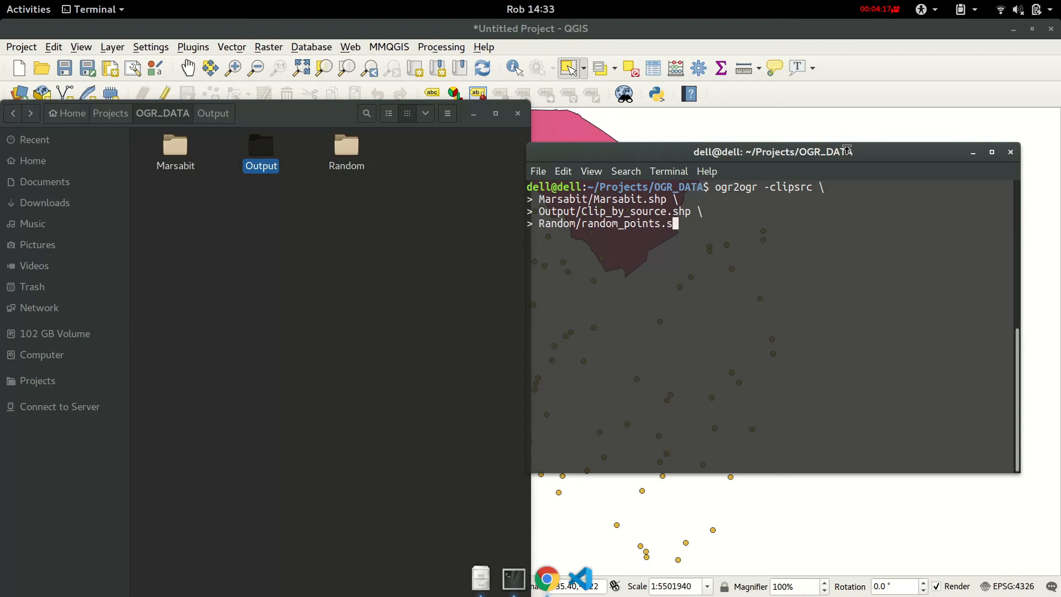
type("hp")
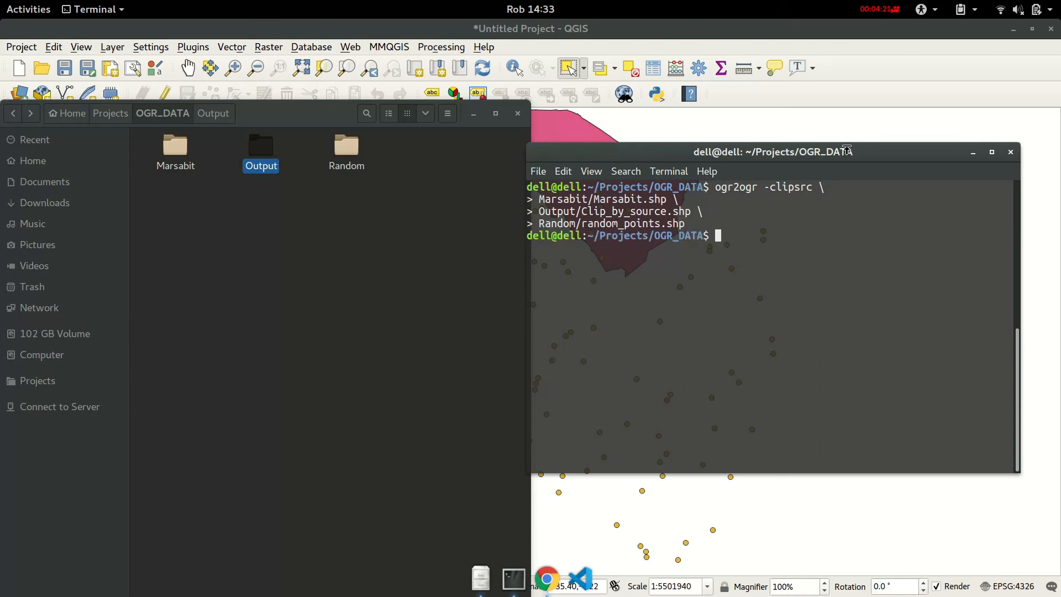
left_click(261, 145)
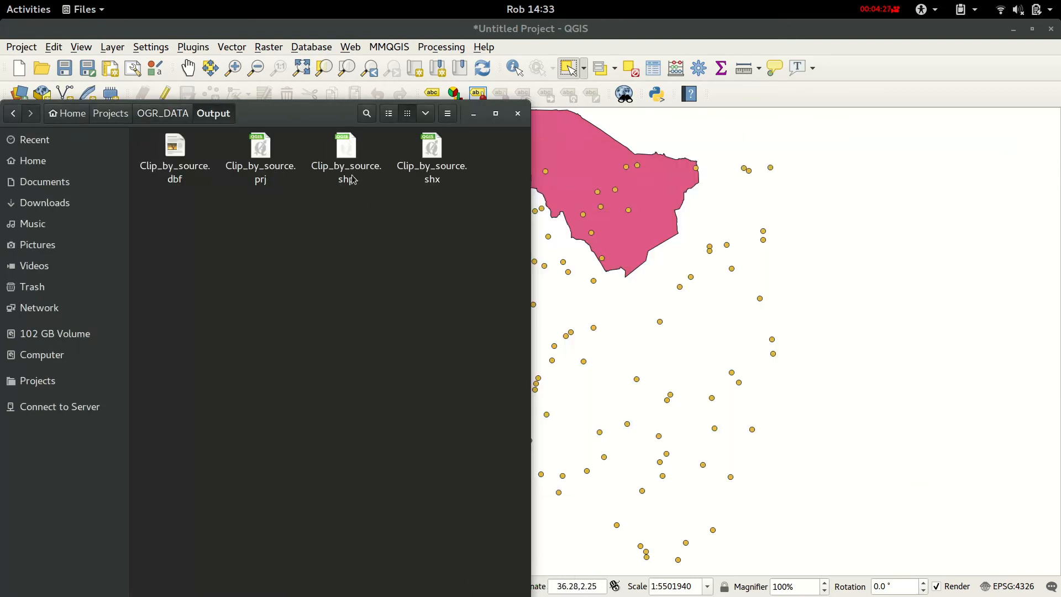
Select Clip_by_source.shp in the Output folder.
left_click(346, 153)
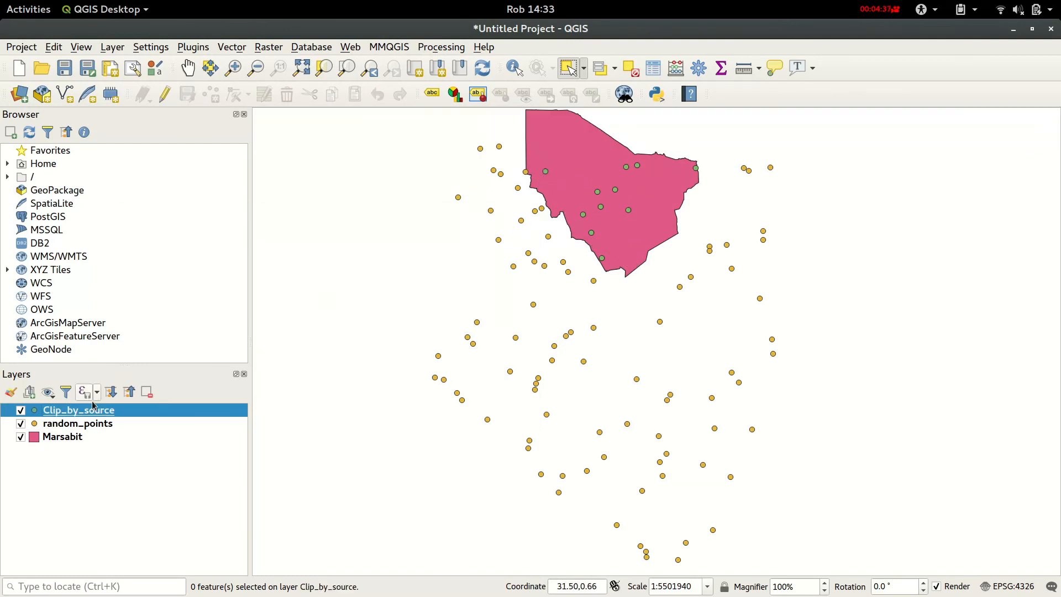
Zoom the map to the Clip_by_source layer to see its points inside the Marsabit polygon.
right_click(79, 409)
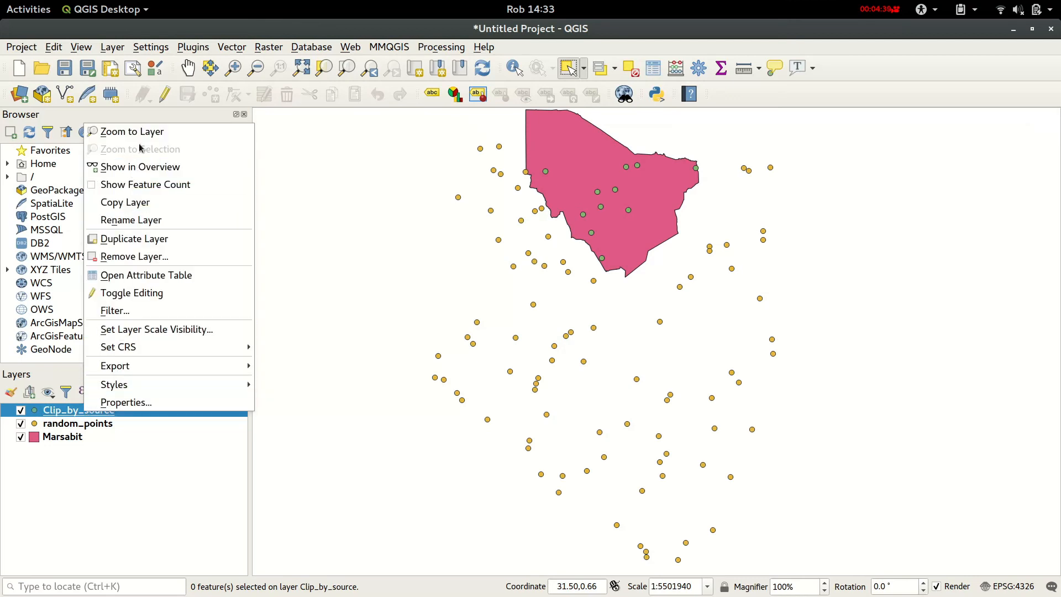
left_click(133, 132)
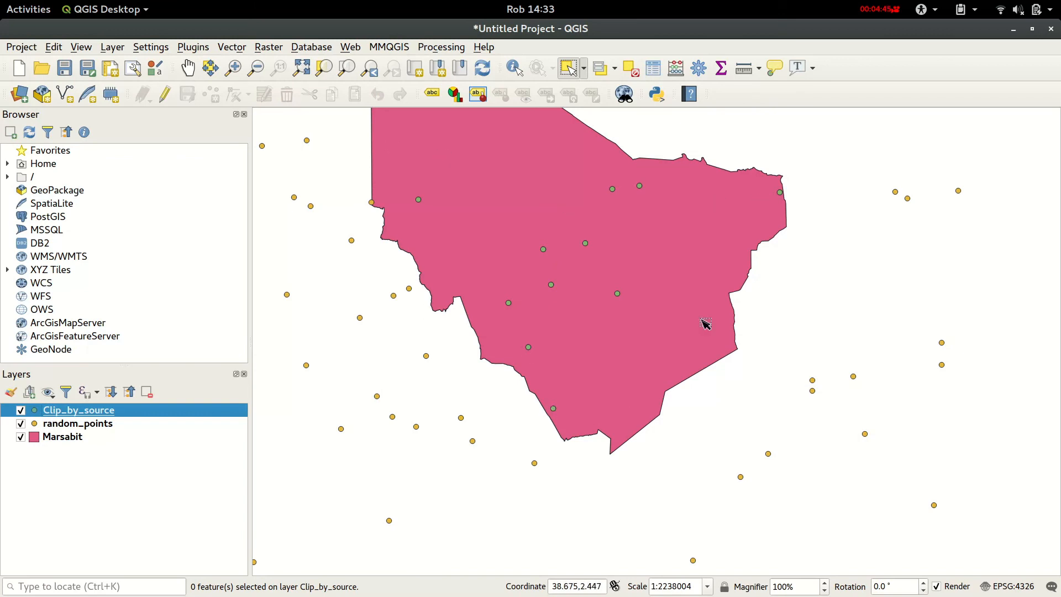
scroll("down", 3)
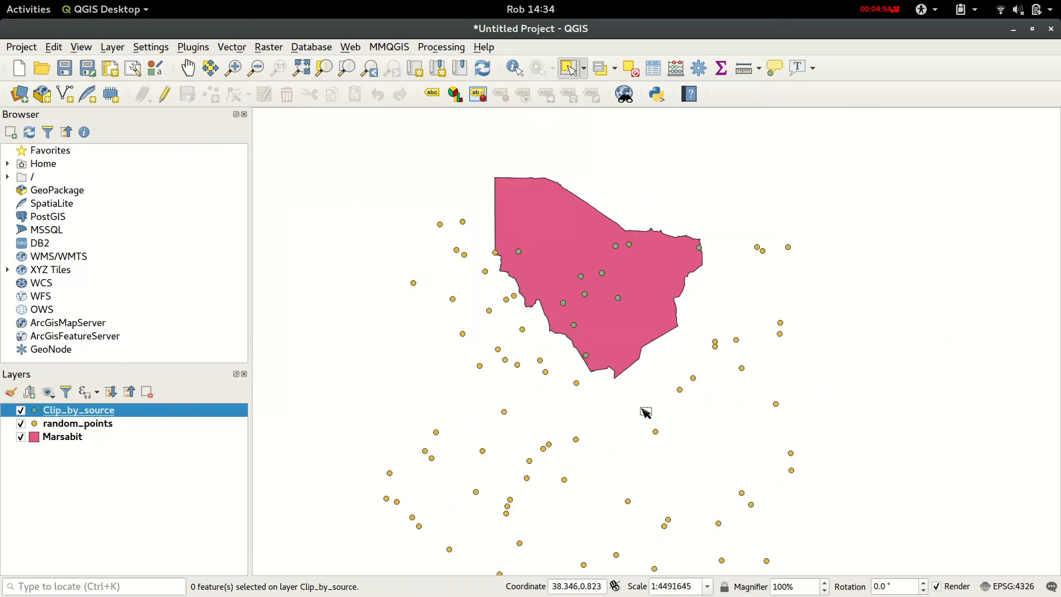